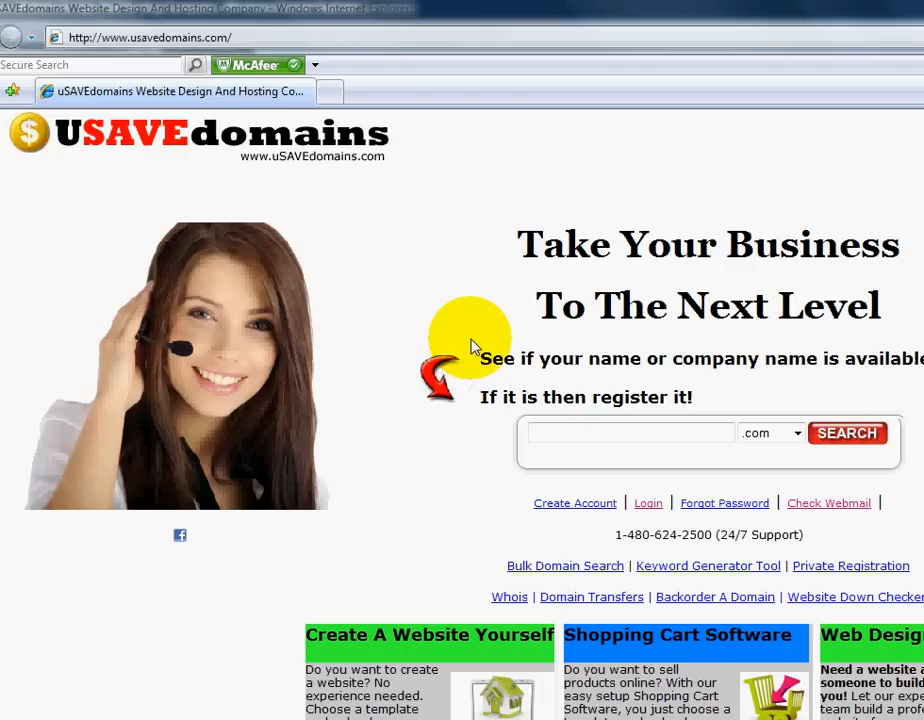
pyautogui.moveTo(445, 305)
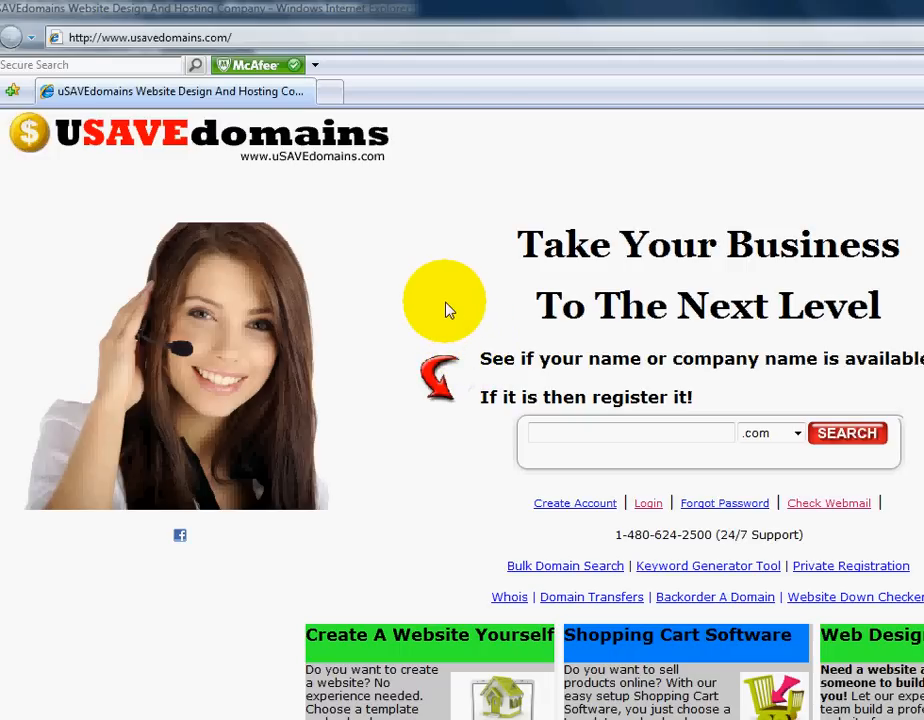
pyautogui.moveTo(388, 296)
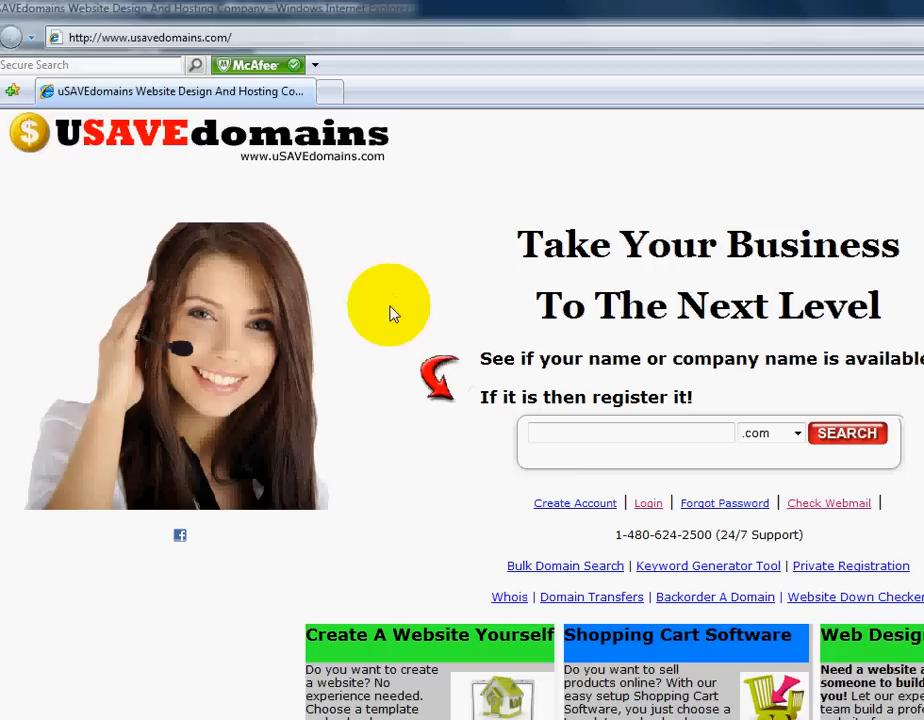
pyautogui.moveTo(648, 503)
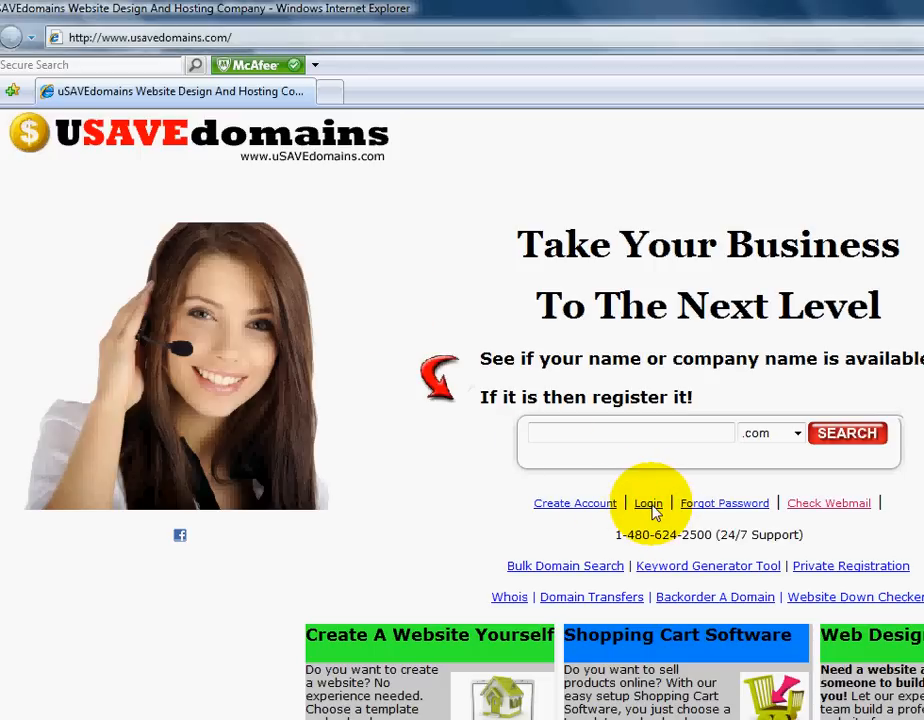
# Log in, then open Domain Manager from the My Products list in the sidebar.
pyautogui.click(648, 503)
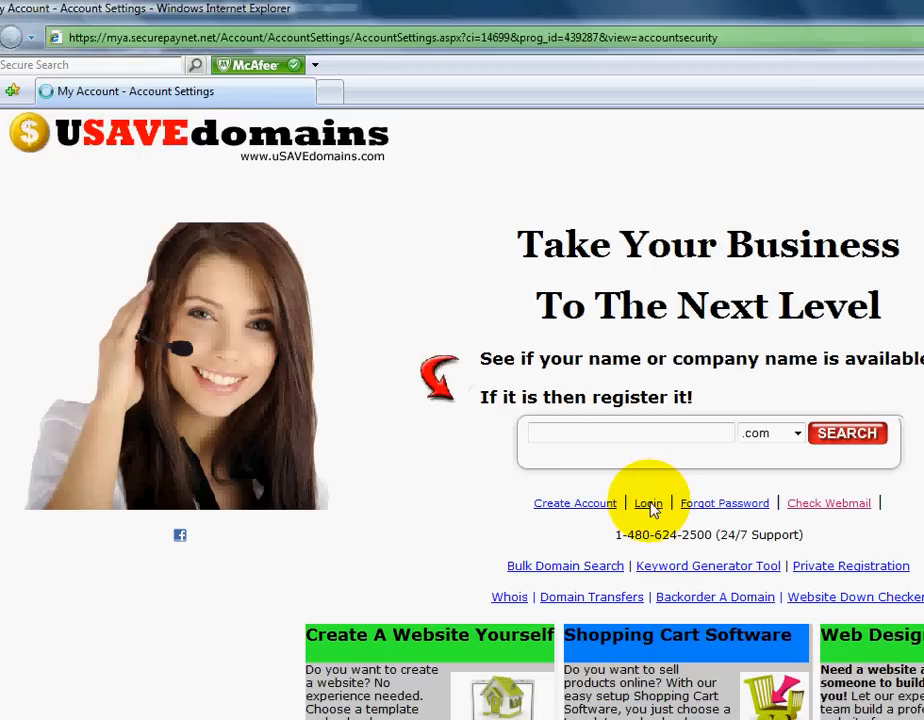
pyautogui.click(648, 503)
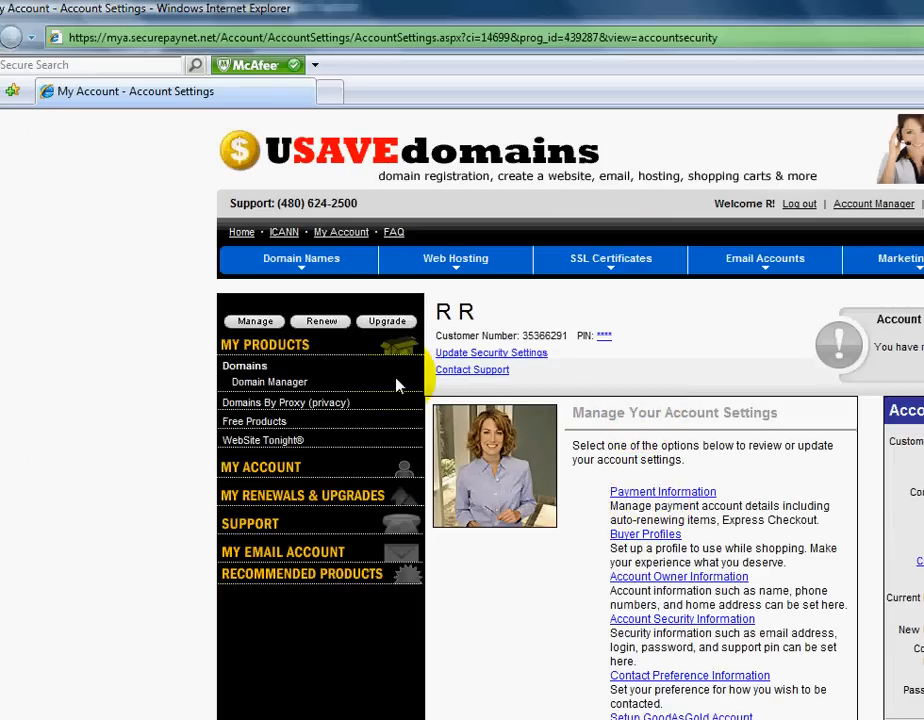
pyautogui.moveTo(278, 402)
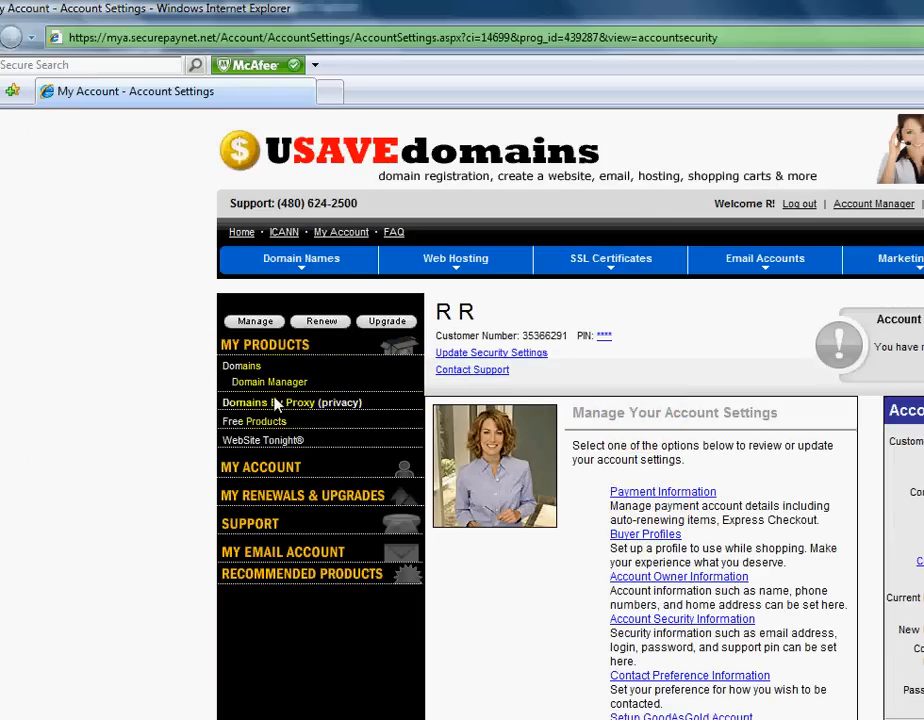
pyautogui.click(265, 344)
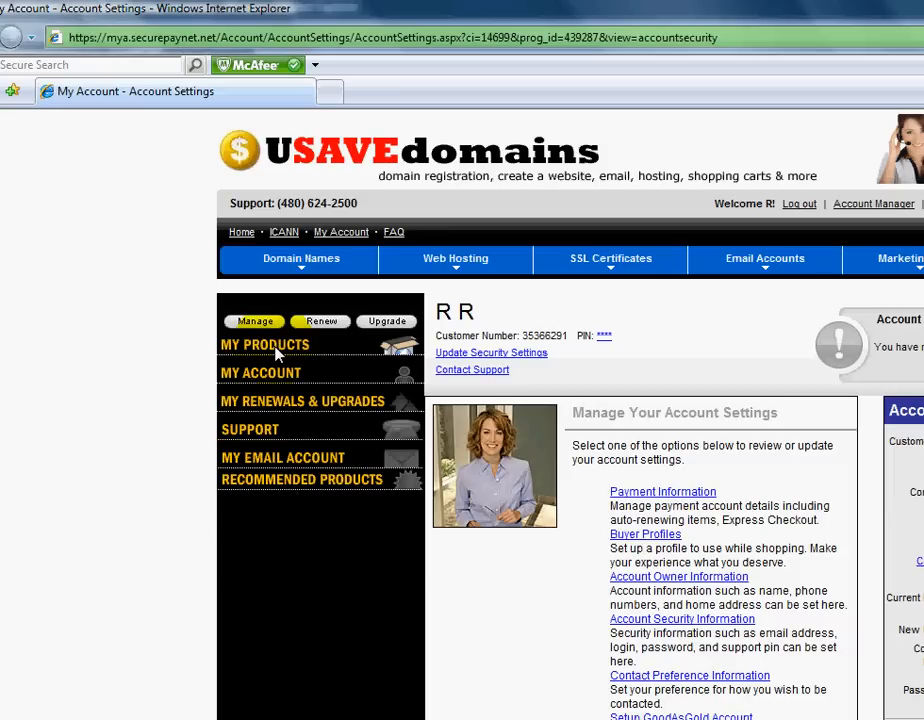
pyautogui.click(264, 344)
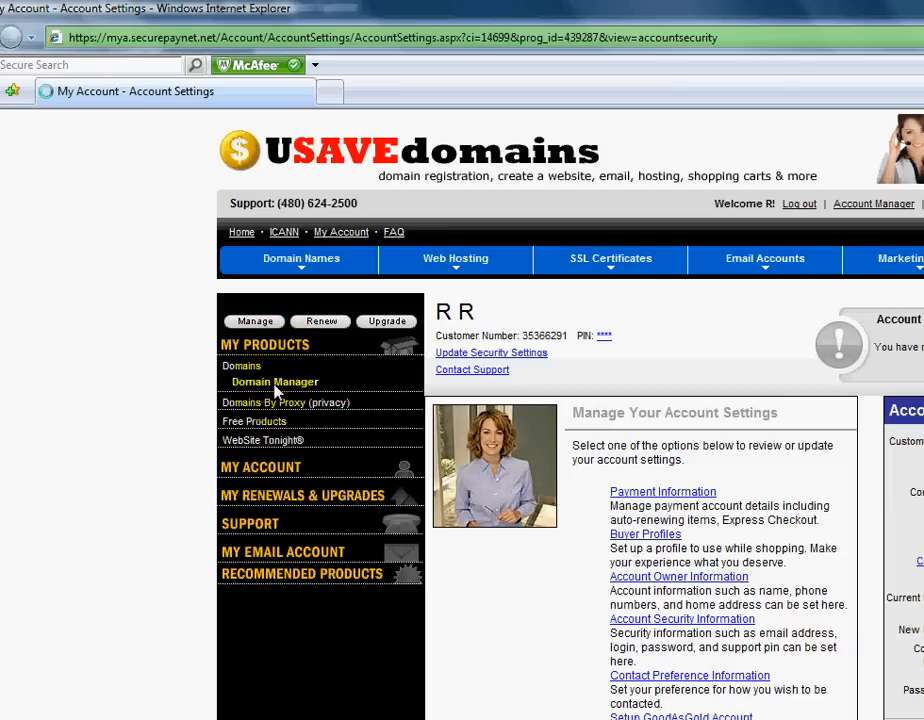
pyautogui.click(274, 382)
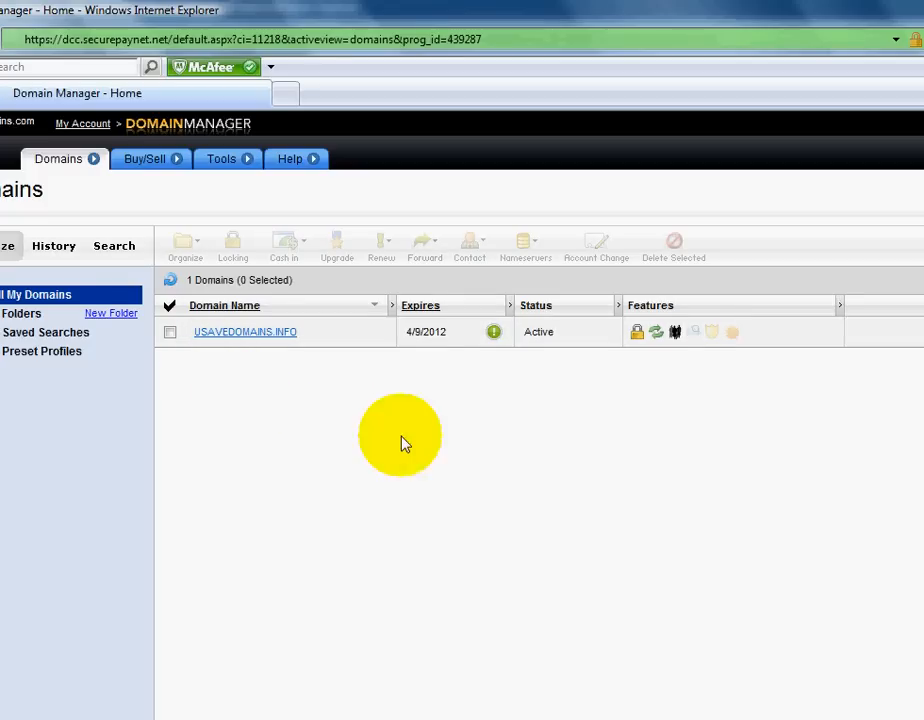
pyautogui.moveTo(462, 440)
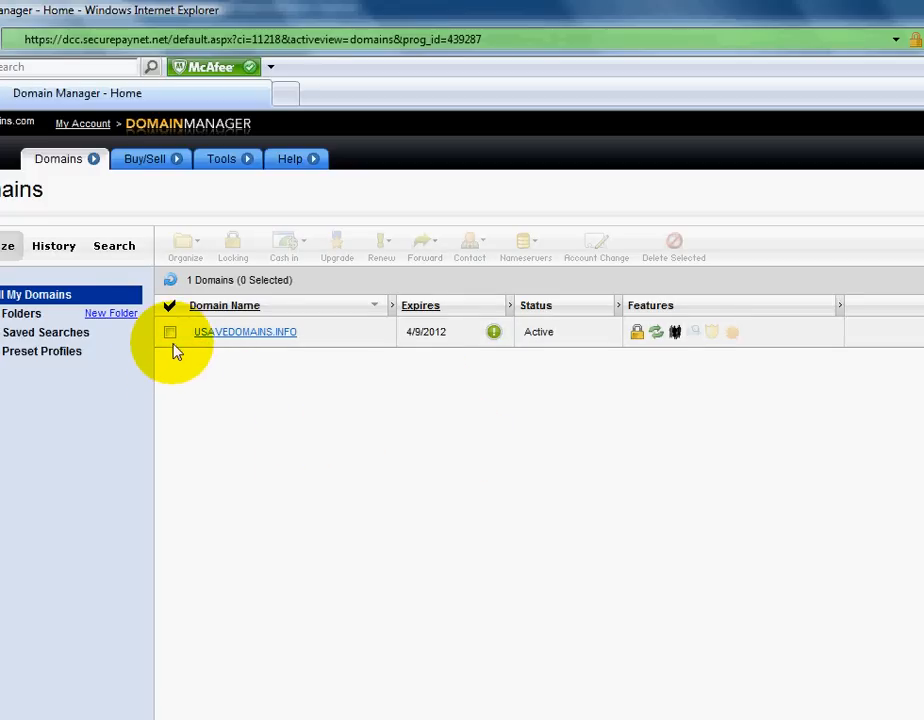
pyautogui.moveTo(177, 358)
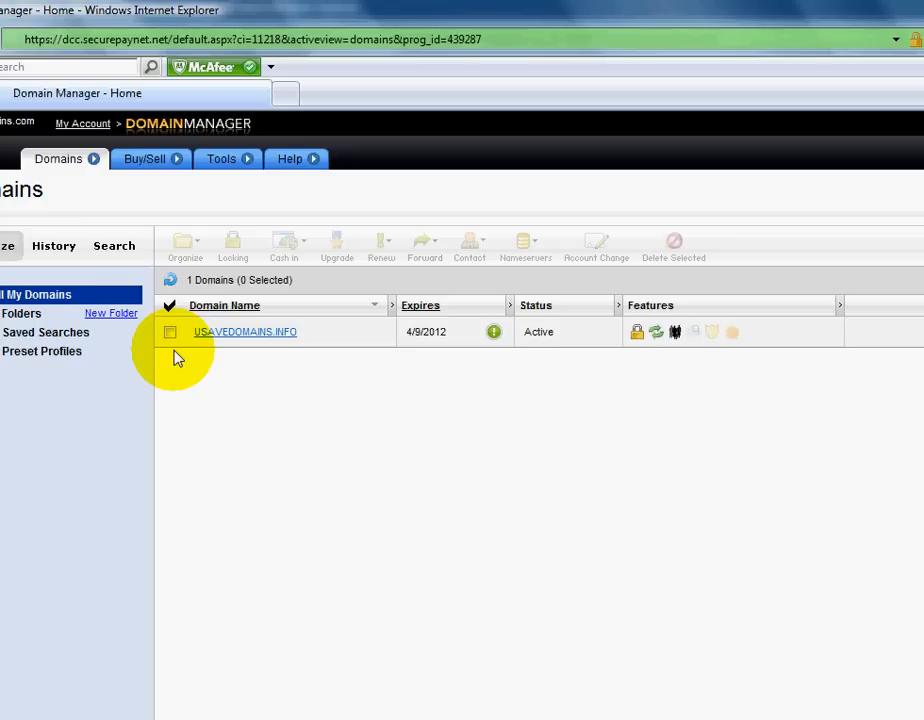
pyautogui.moveTo(180, 363)
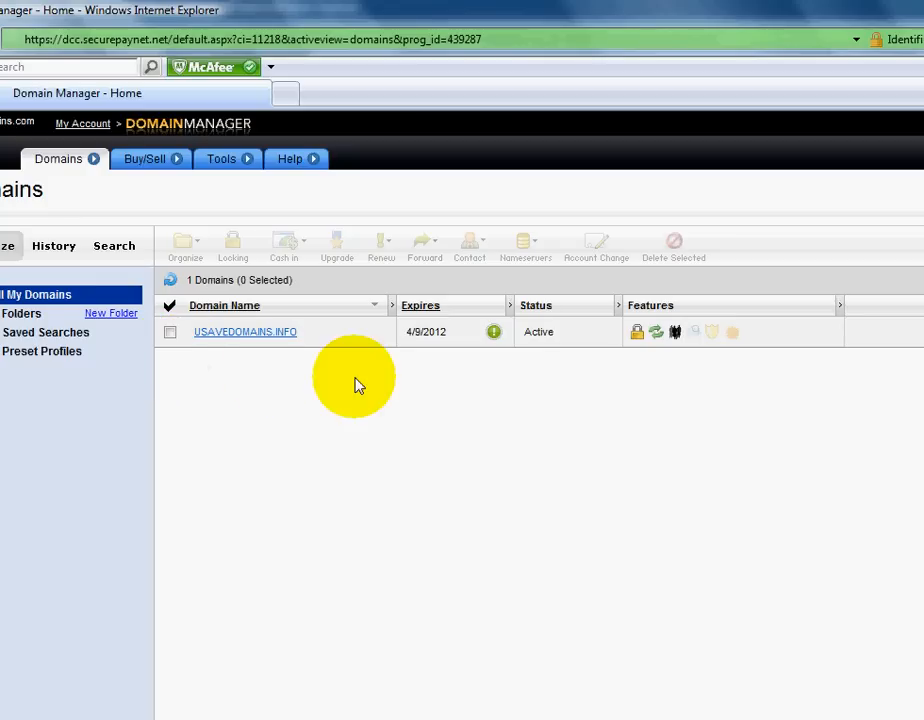
pyautogui.moveTo(660, 358)
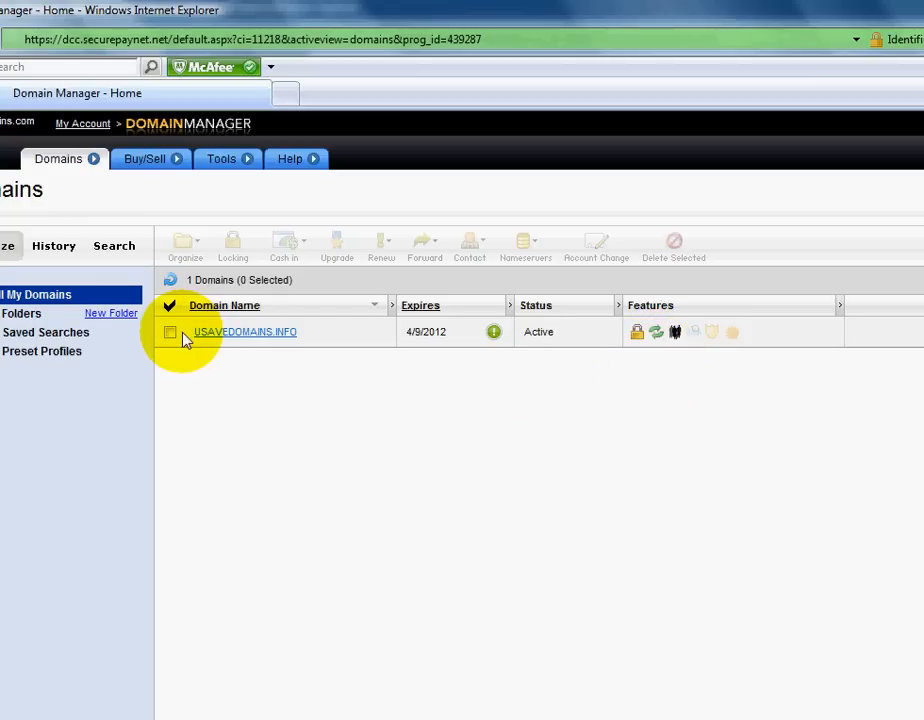
# Select USAVEDOMAINS.INFO and uncheck 'Automatically renew domains' under Renew > Change Auto Renew.
pyautogui.click(170, 331)
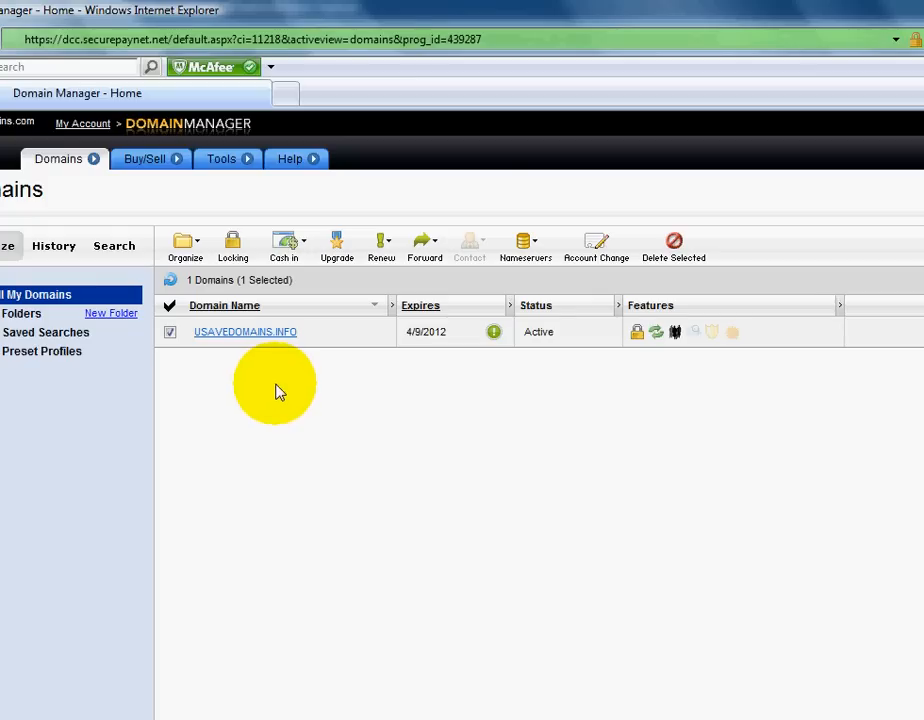
pyautogui.click(381, 245)
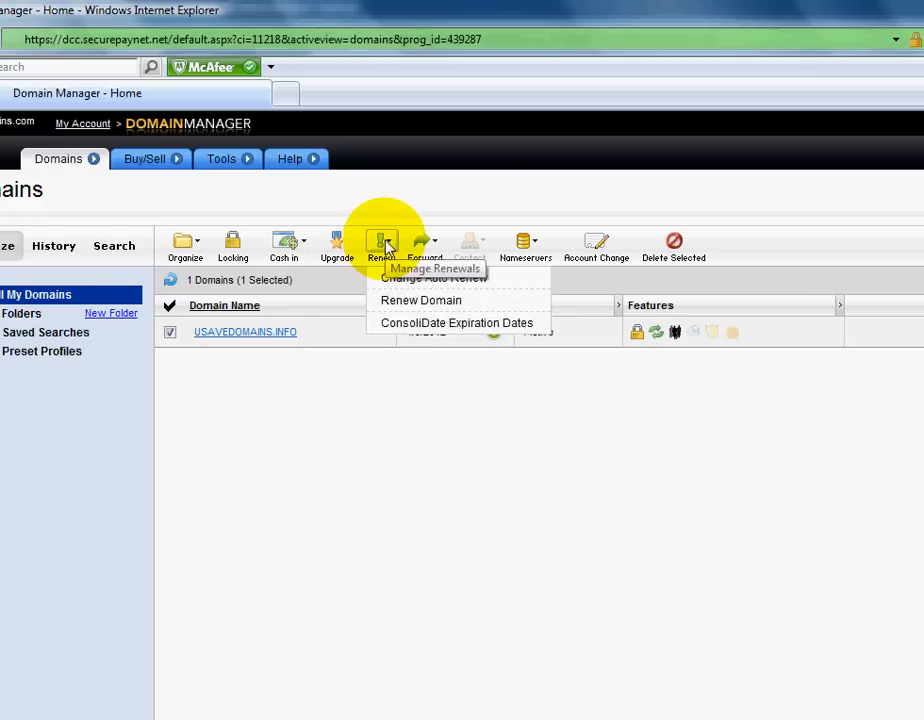
pyautogui.moveTo(420, 285)
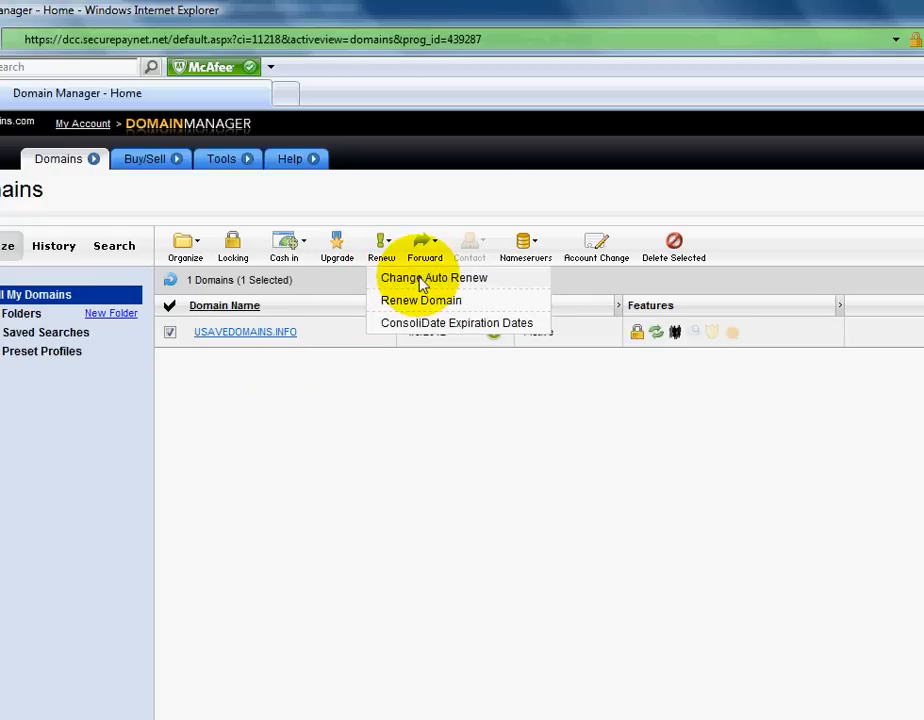
pyautogui.click(432, 277)
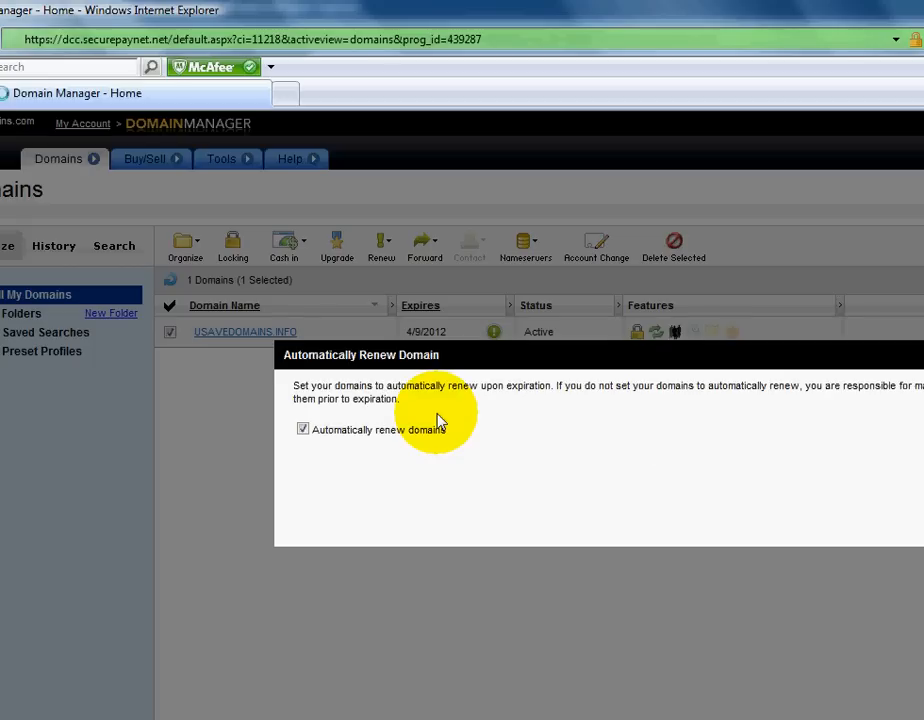
pyautogui.click(302, 429)
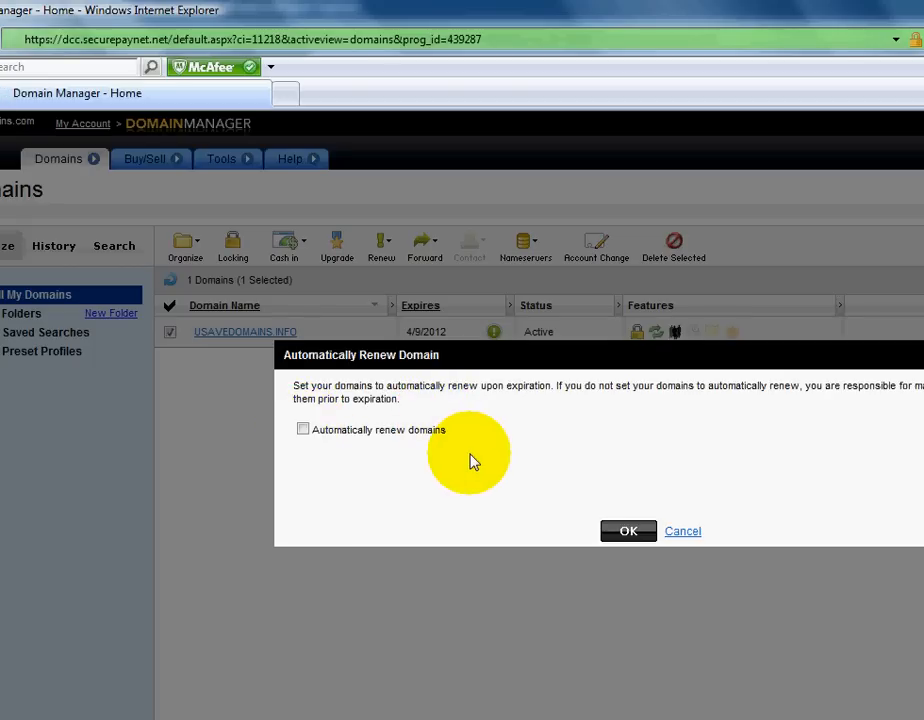
pyautogui.moveTo(548, 430)
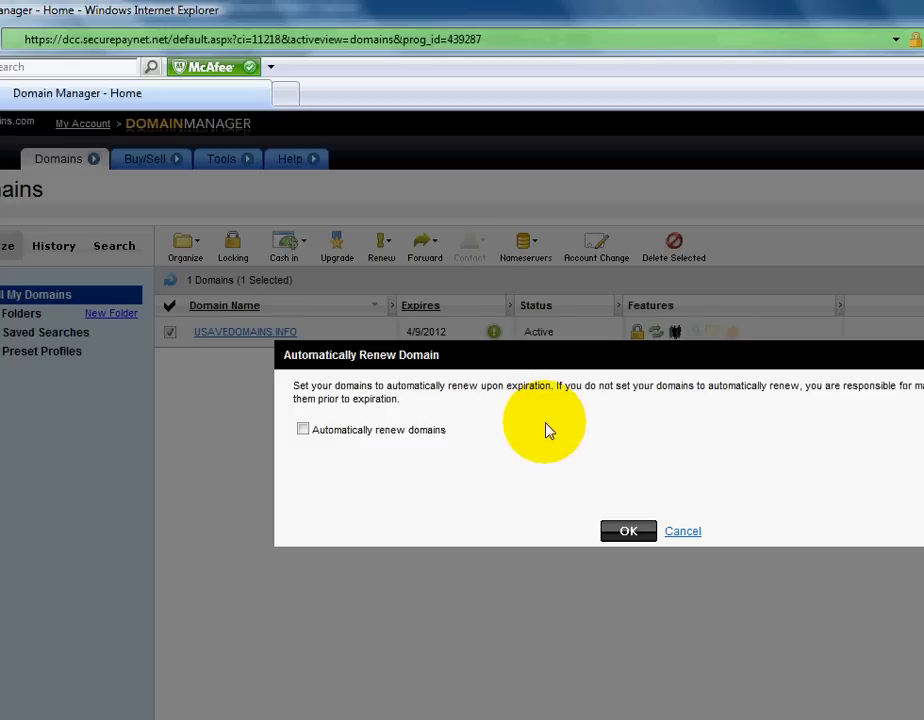
pyautogui.moveTo(545, 433)
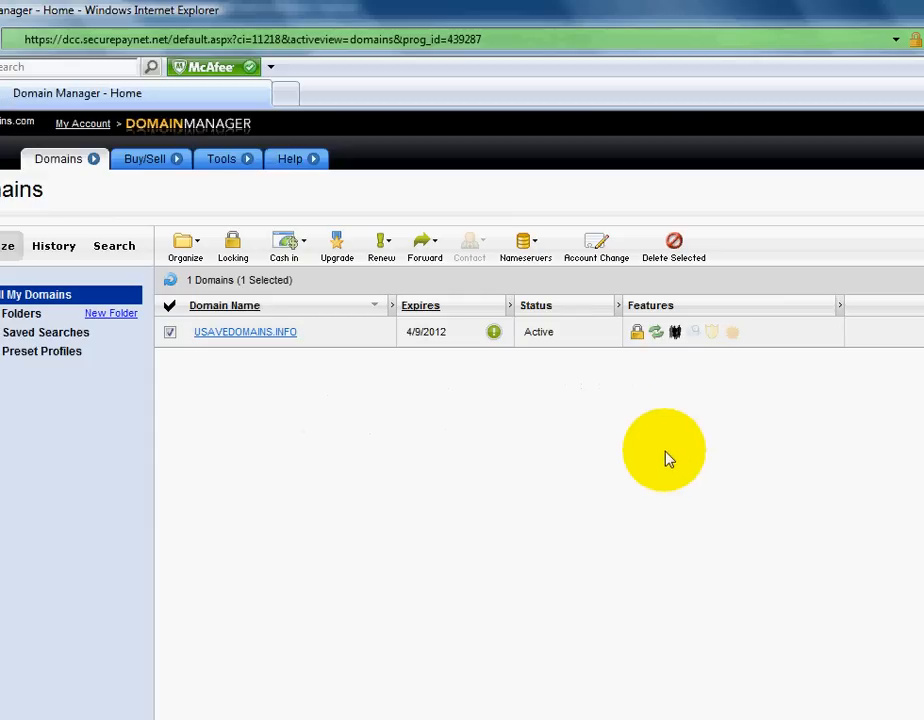
pyautogui.moveTo(660, 360)
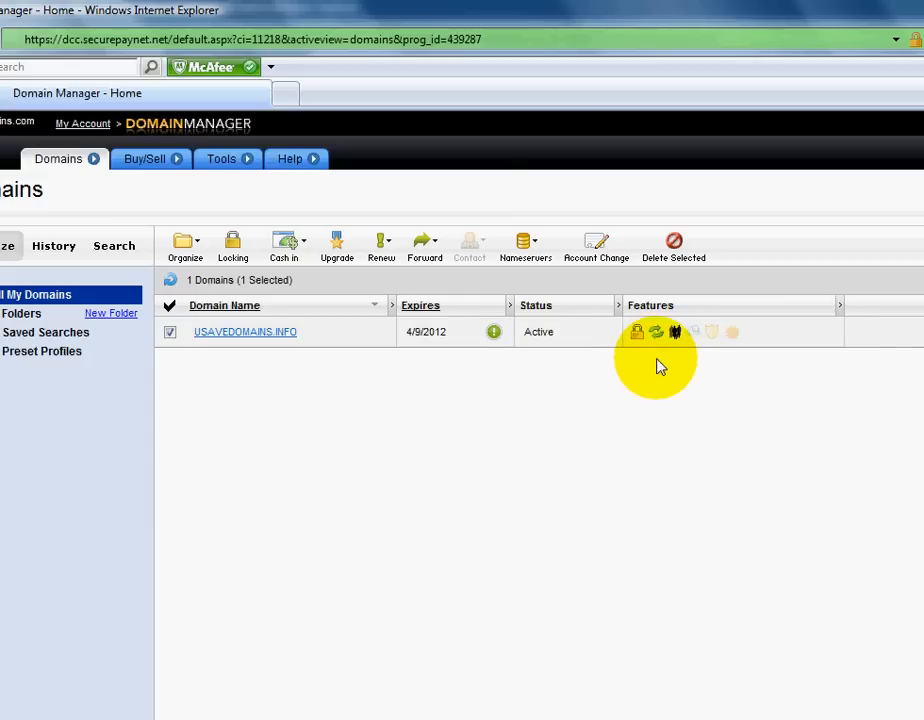
pyautogui.moveTo(475, 455)
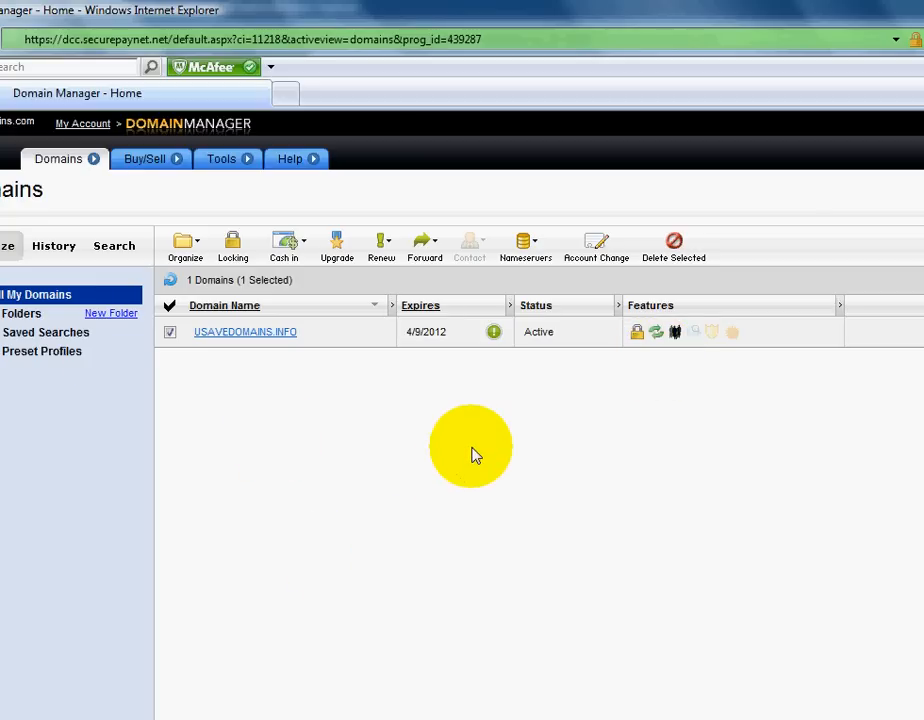
pyautogui.click(381, 245)
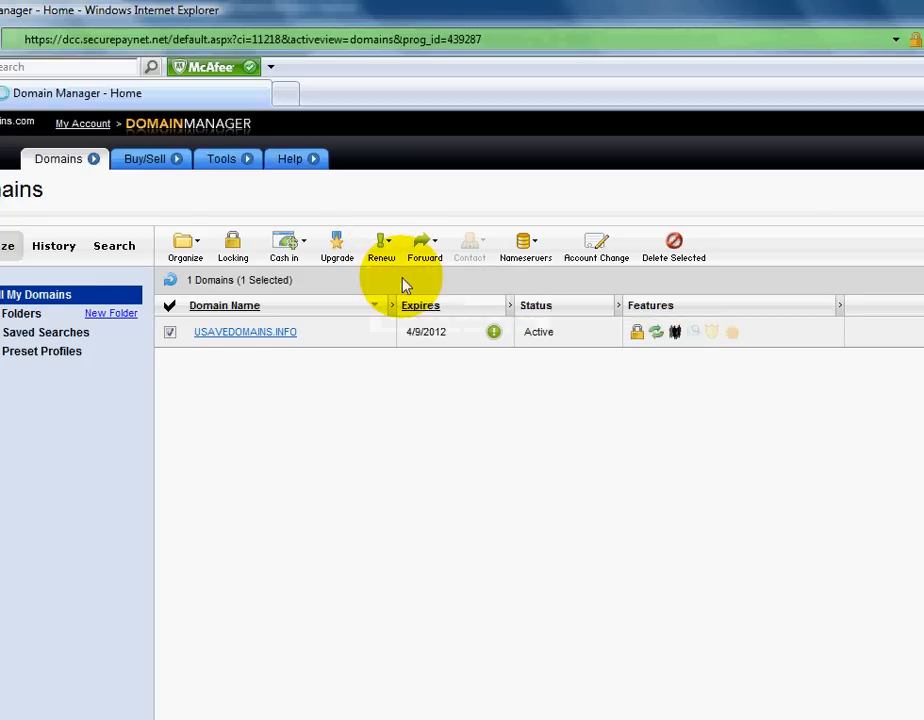
# Reopen the auto-renew dialog, tick 'Automatically renew domains' again, and close the dialog.
pyautogui.click(381, 245)
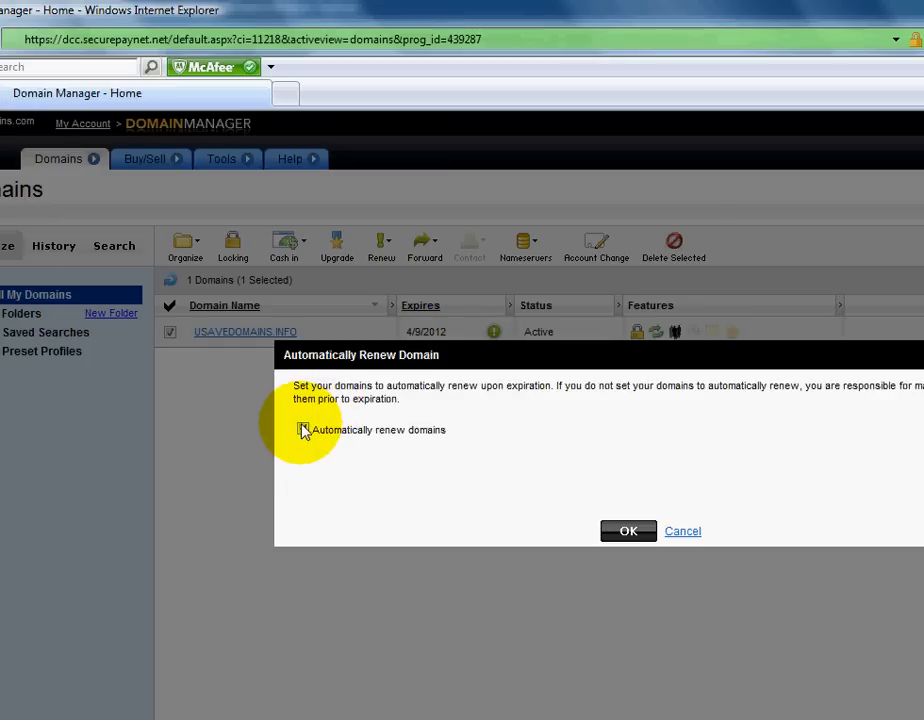
pyautogui.click(303, 428)
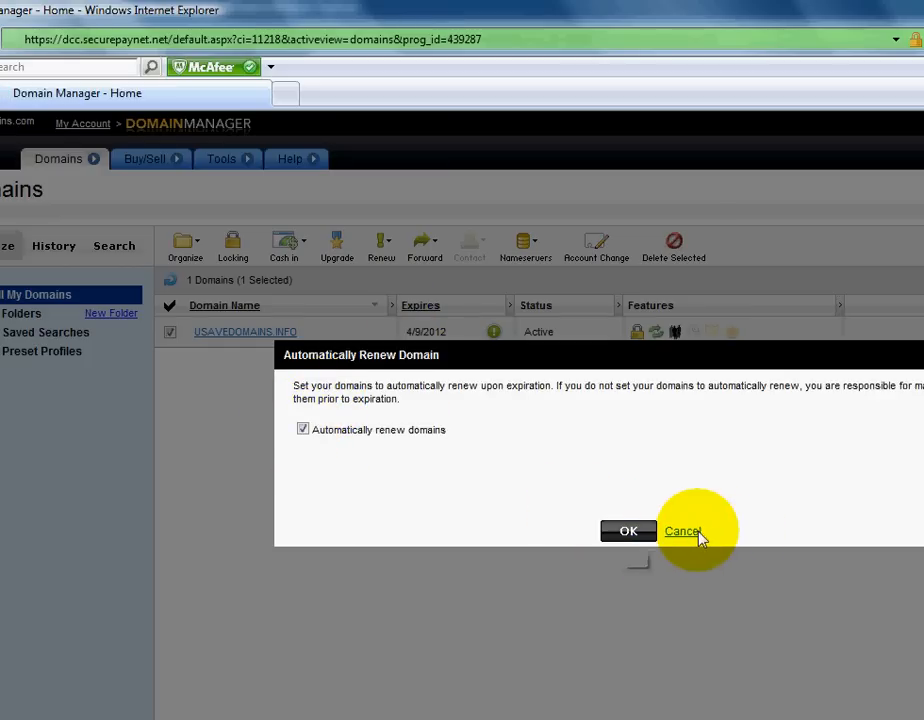
pyautogui.click(683, 531)
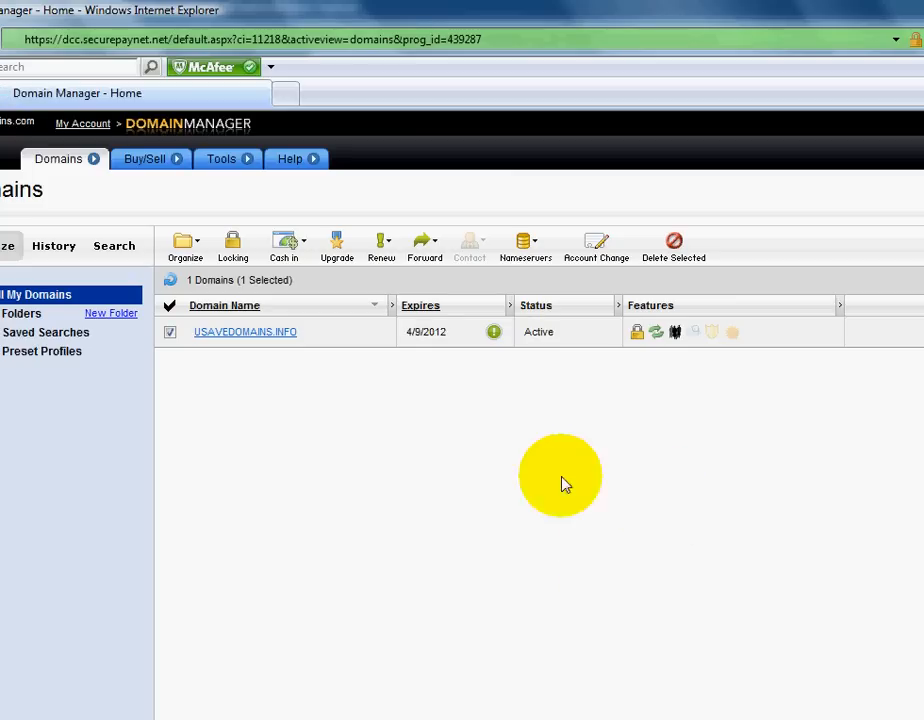
pyautogui.moveTo(527, 500)
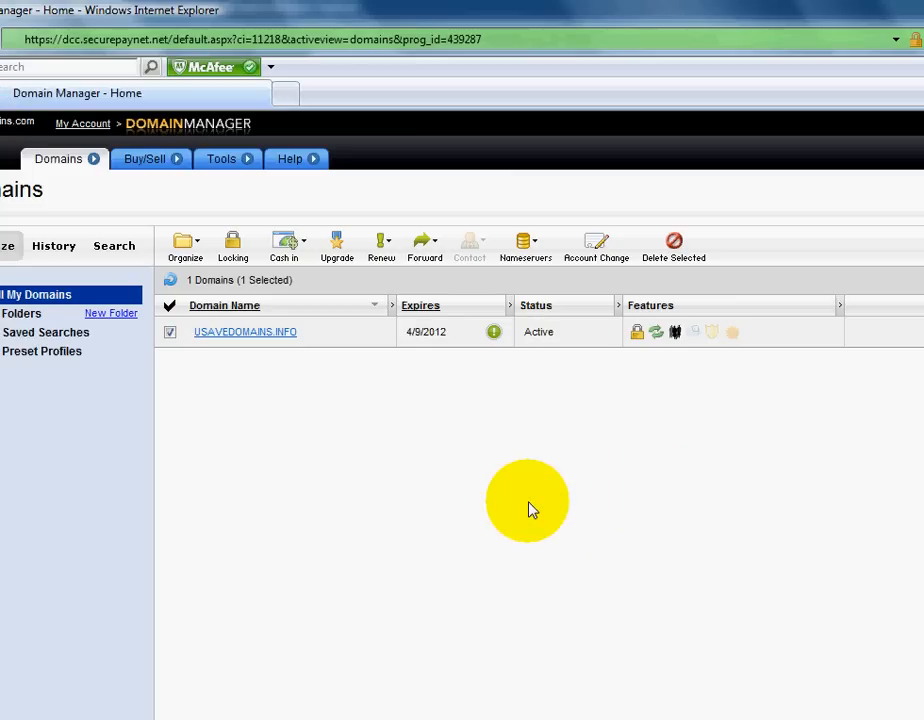
pyautogui.moveTo(533, 463)
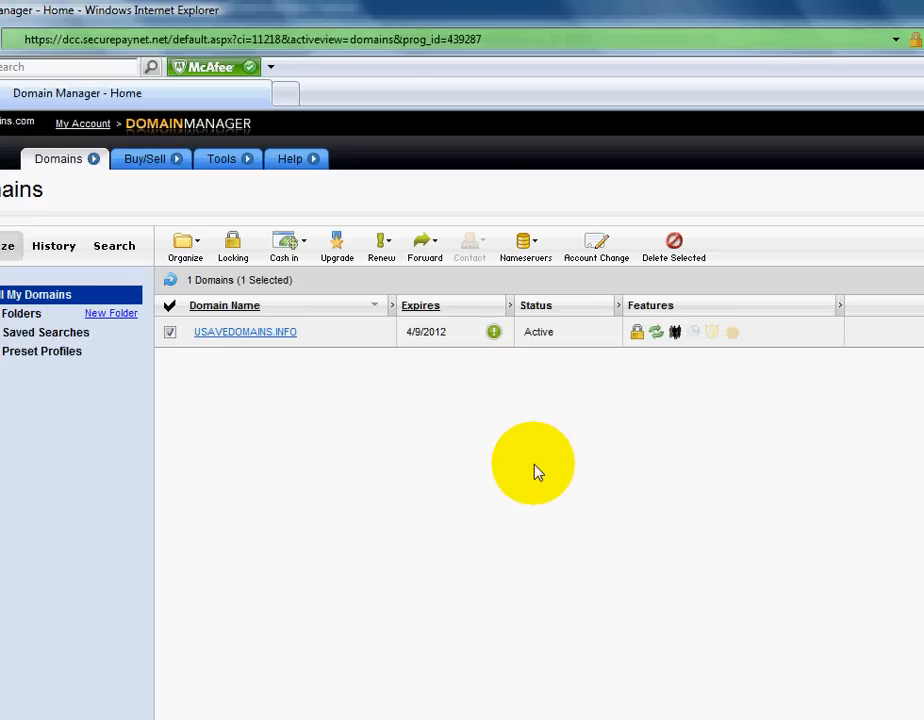
pyautogui.moveTo(531, 470)
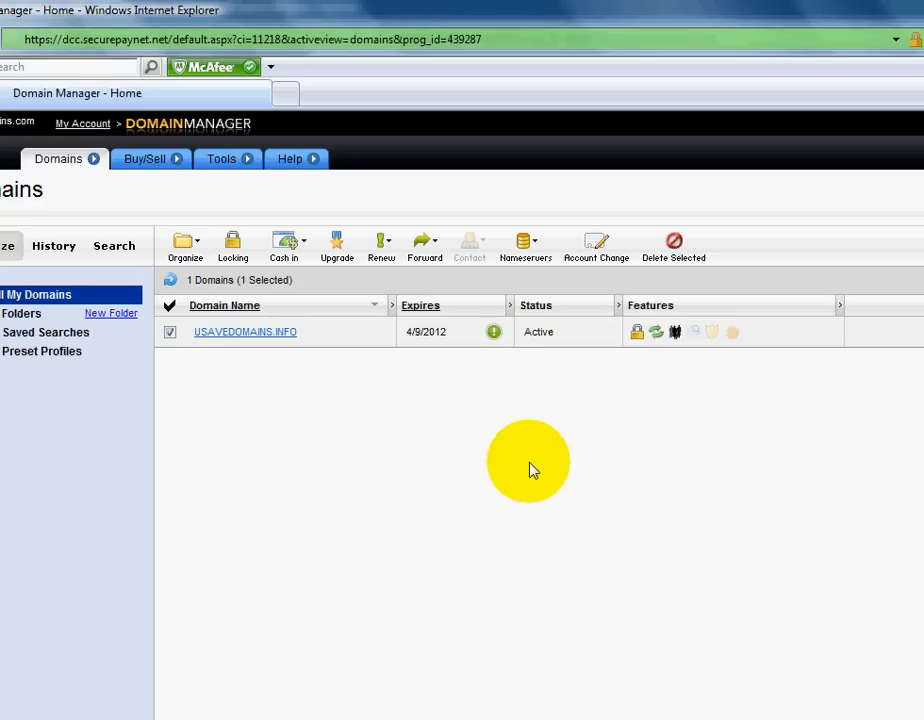
pyautogui.moveTo(533, 470)
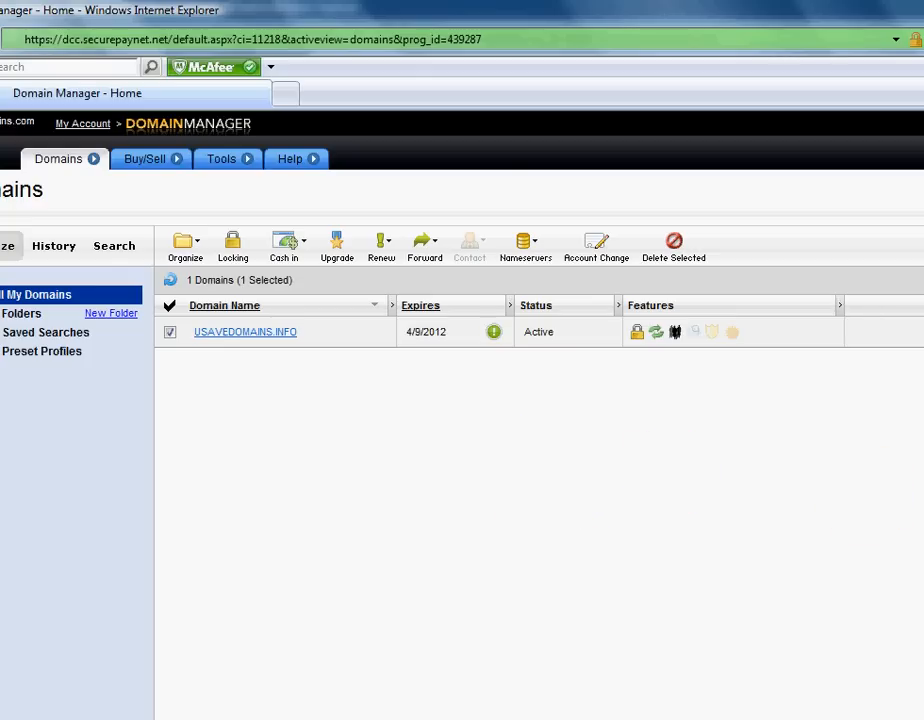